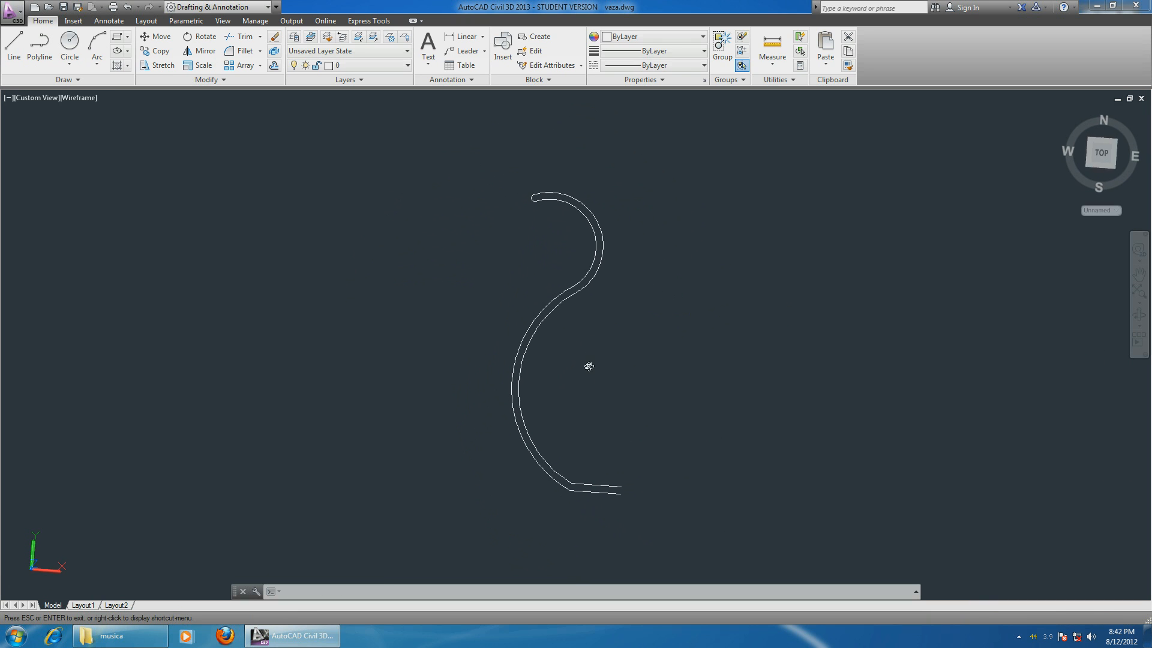
Step: Set the visual style to 2D Wireframe and view the vase profile from TOP
{"action": "left_click", "coordinate": [1100, 153]}
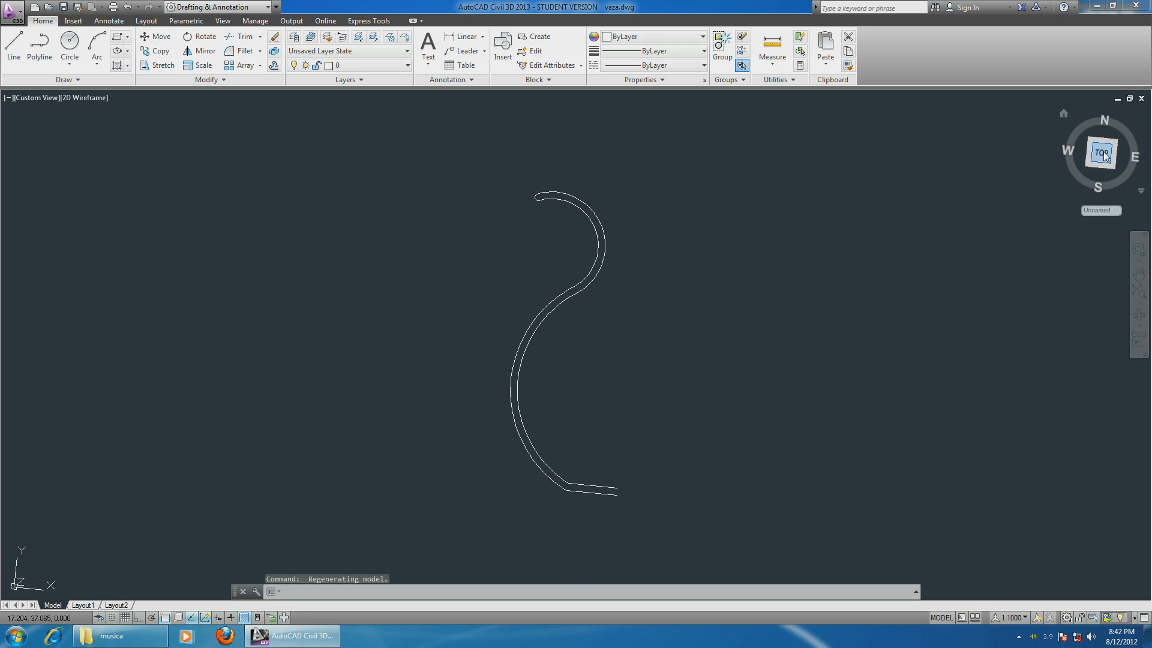
{"action": "left_click", "coordinate": [1101, 152]}
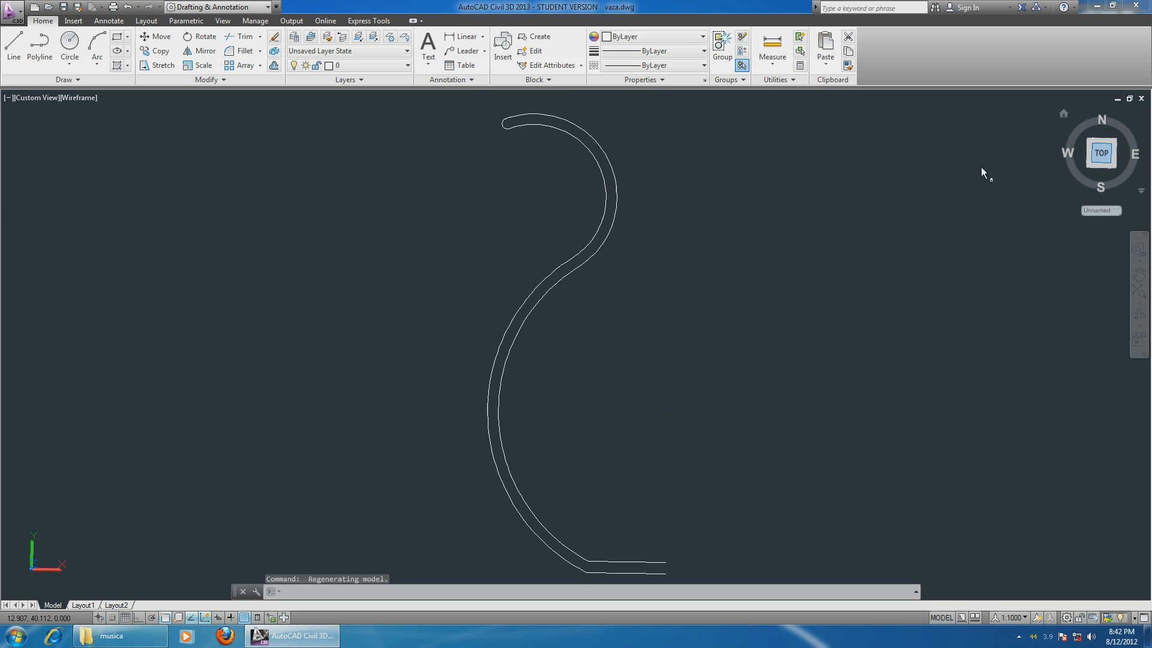
{"action": "left_click", "coordinate": [219, 7]}
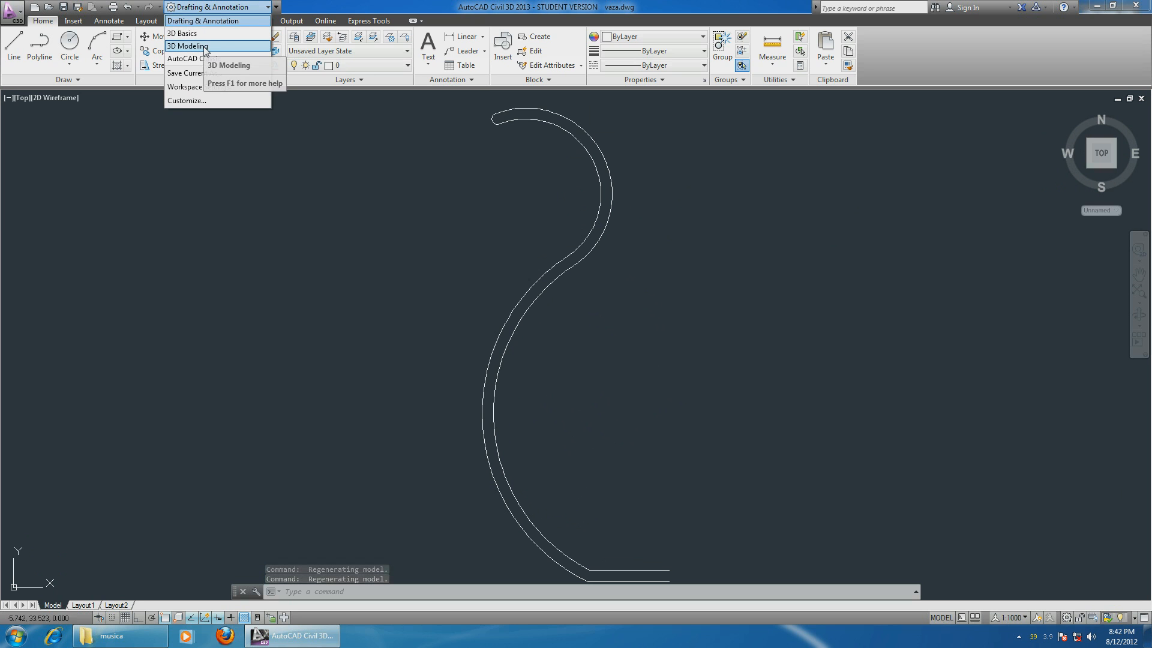
Step: Activate the 3D Modeling workspace and show the Home ribbon tools
{"action": "left_click", "coordinate": [187, 46]}
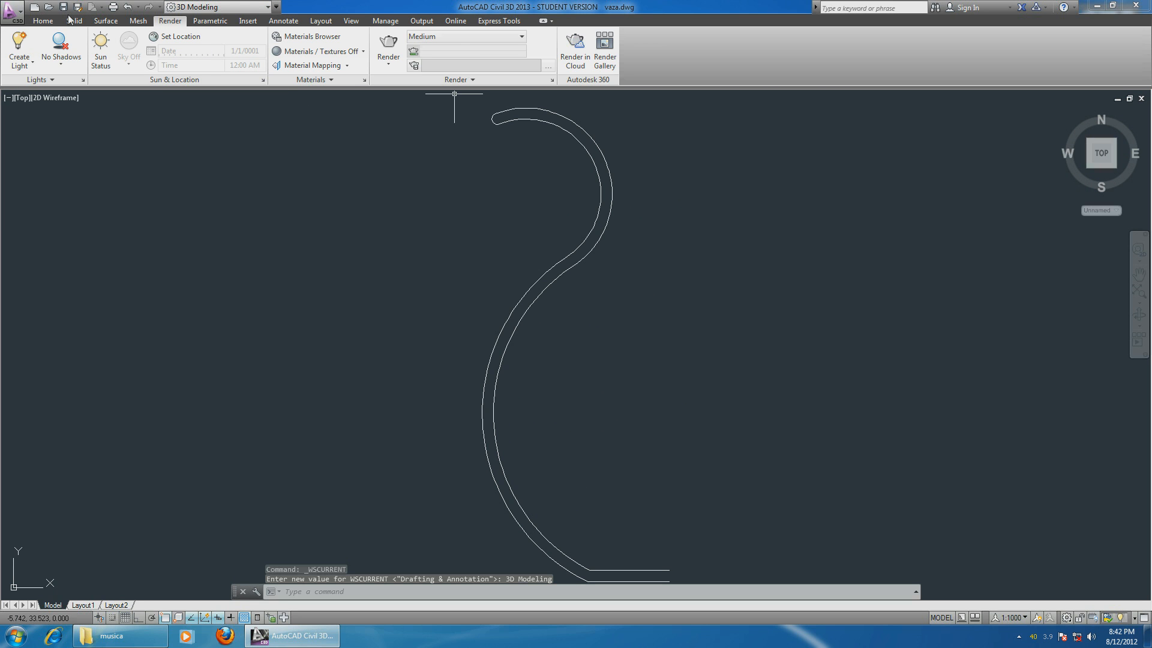
{"action": "left_click", "coordinate": [42, 20]}
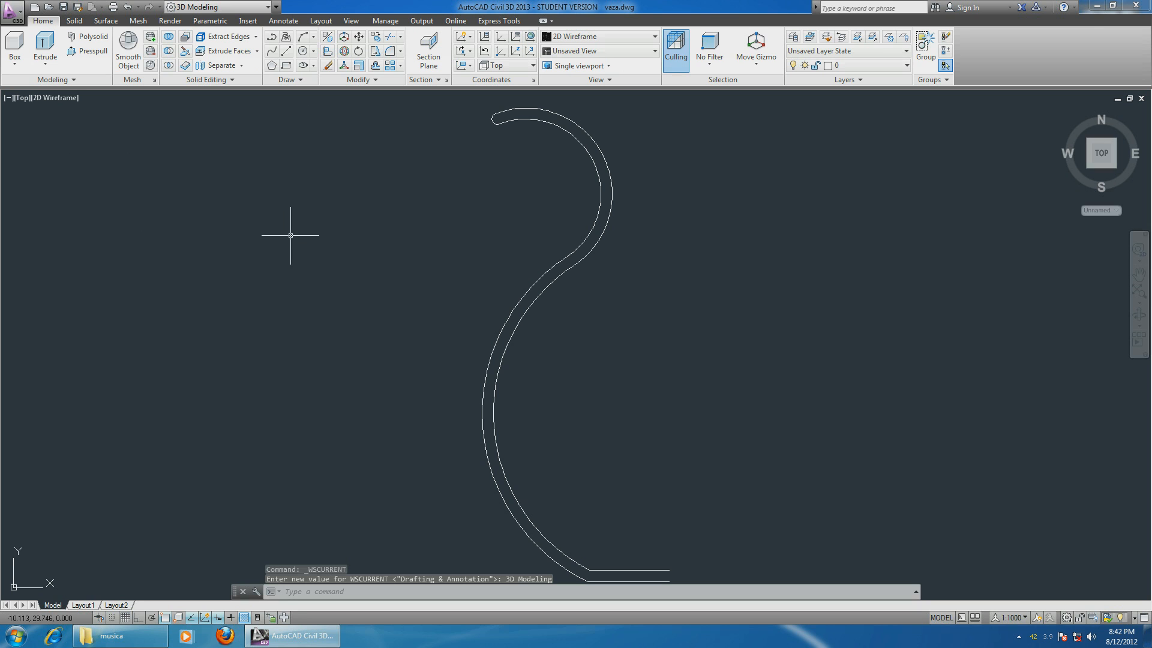
{"action": "mouse_move", "coordinate": [76, 104]}
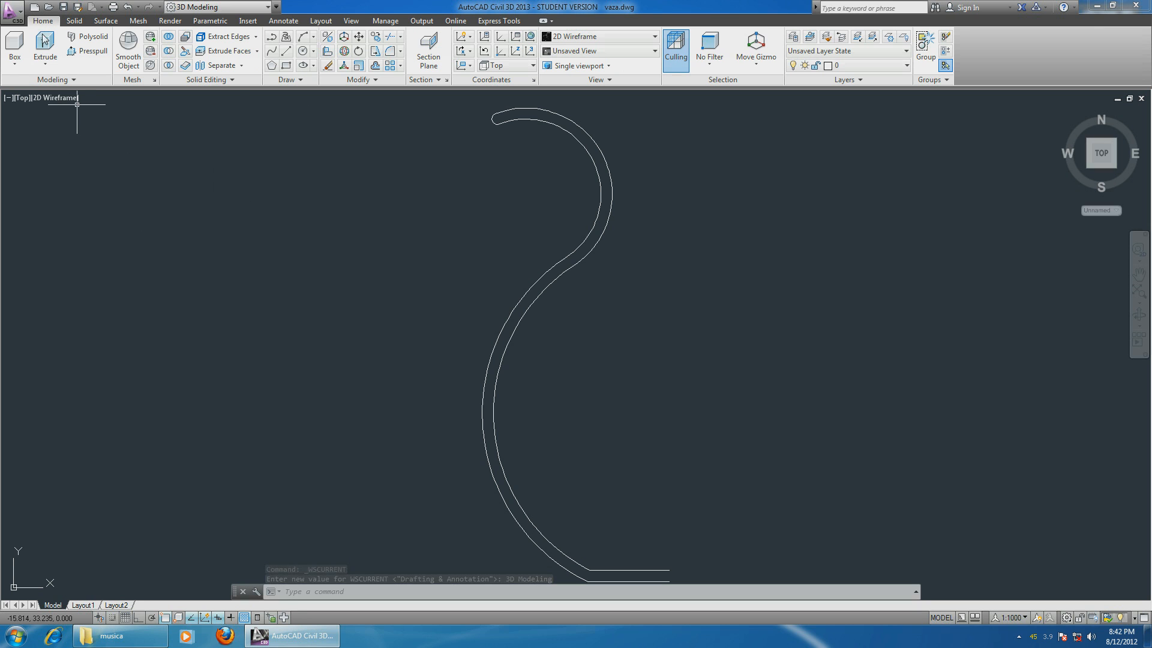
{"action": "mouse_move", "coordinate": [43, 46]}
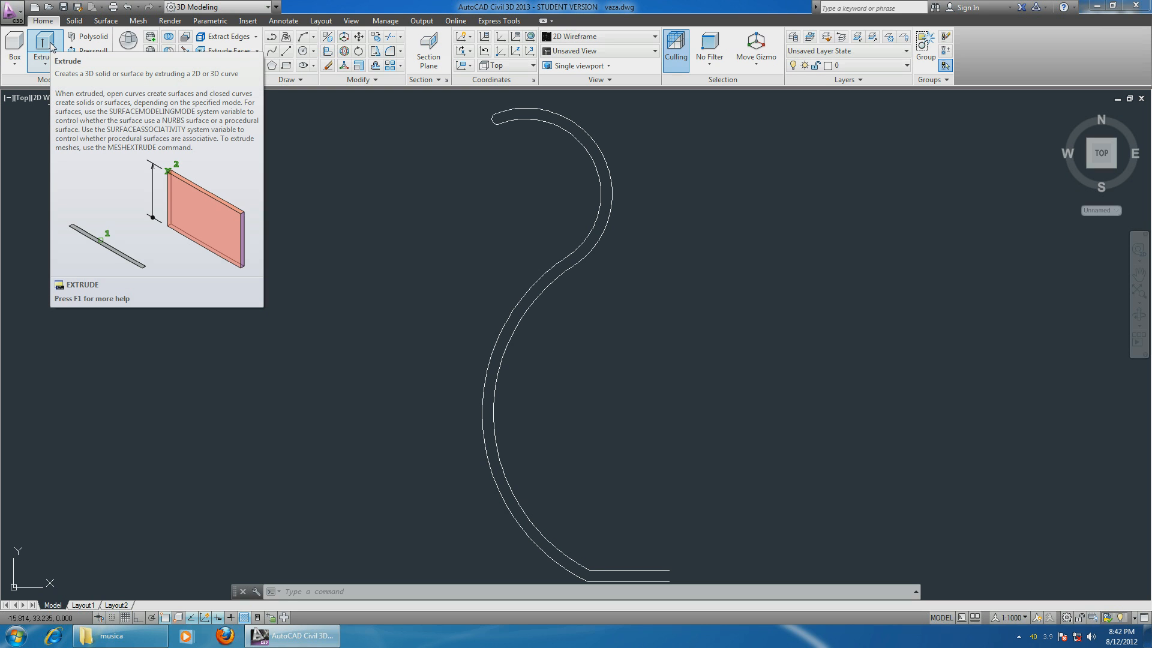
Step: Start Revolve on the vase profile, placing the axis start at its bottom end
{"action": "left_click", "coordinate": [45, 56]}
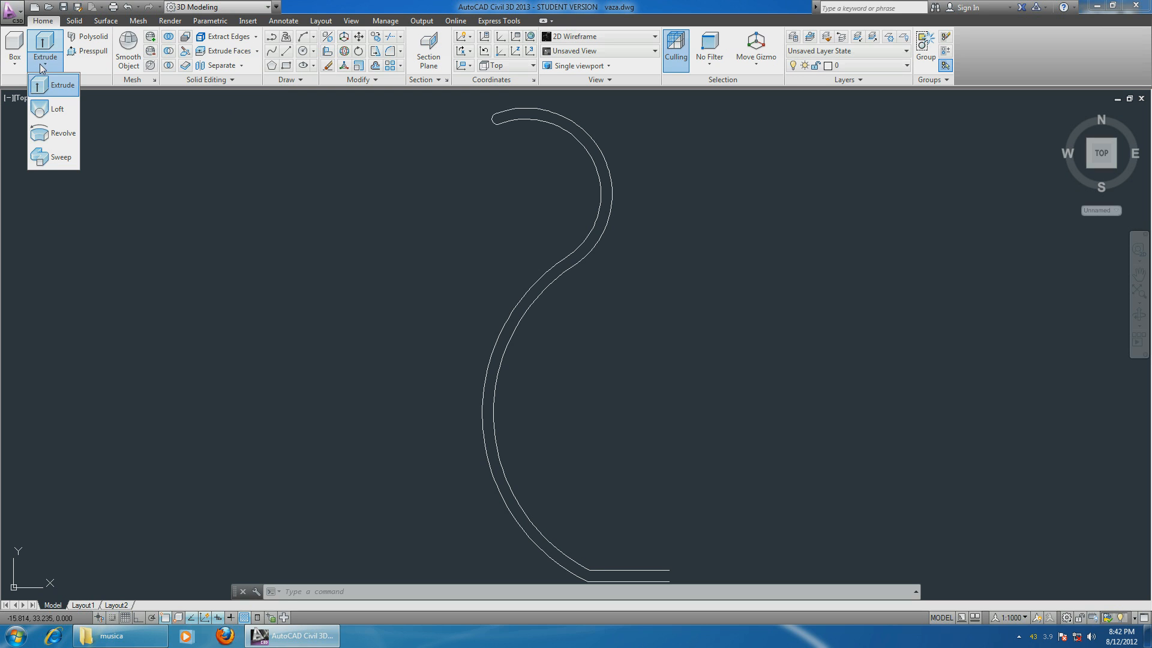
{"action": "mouse_move", "coordinate": [65, 133]}
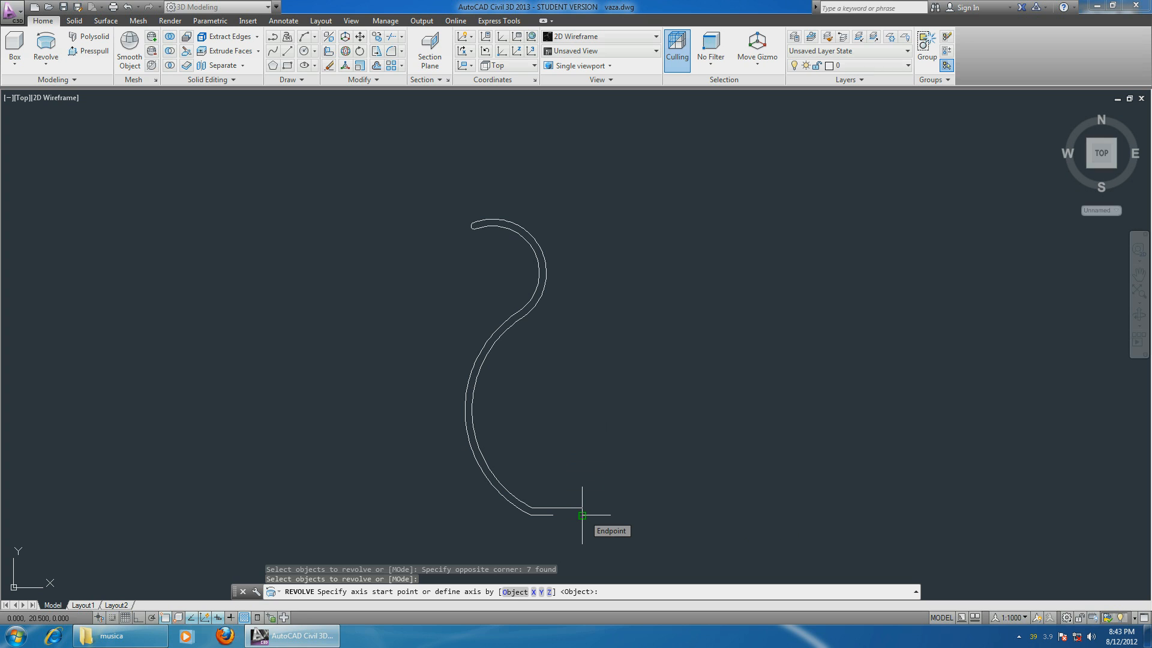
{"action": "left_click", "coordinate": [582, 514]}
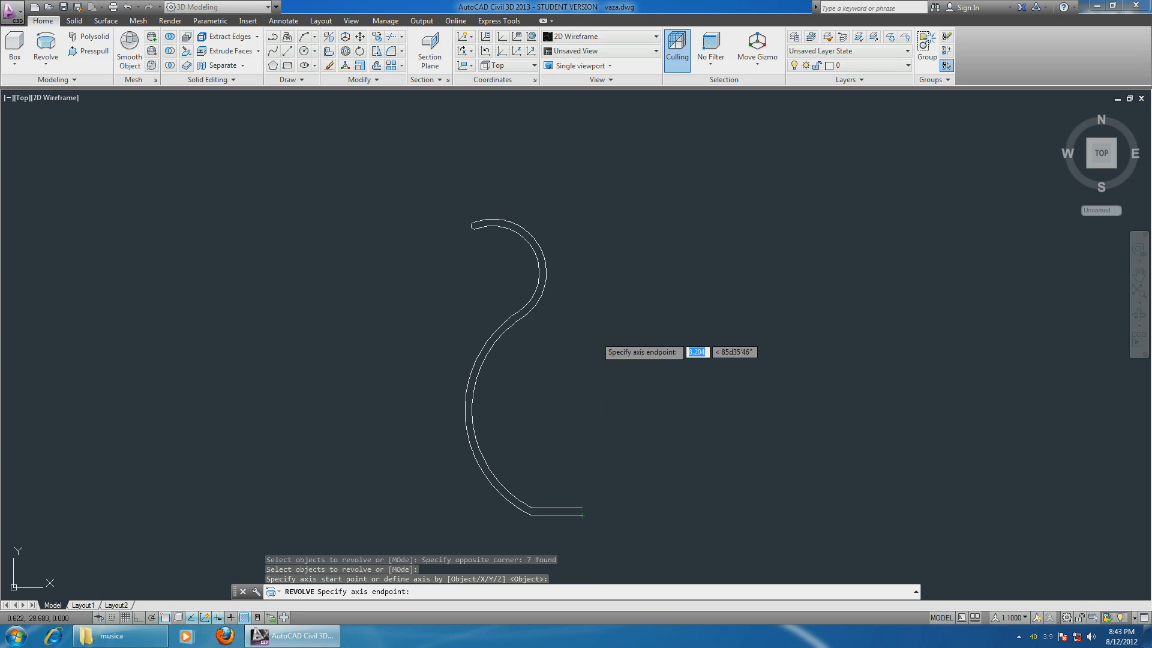
{"action": "mouse_move", "coordinate": [580, 161]}
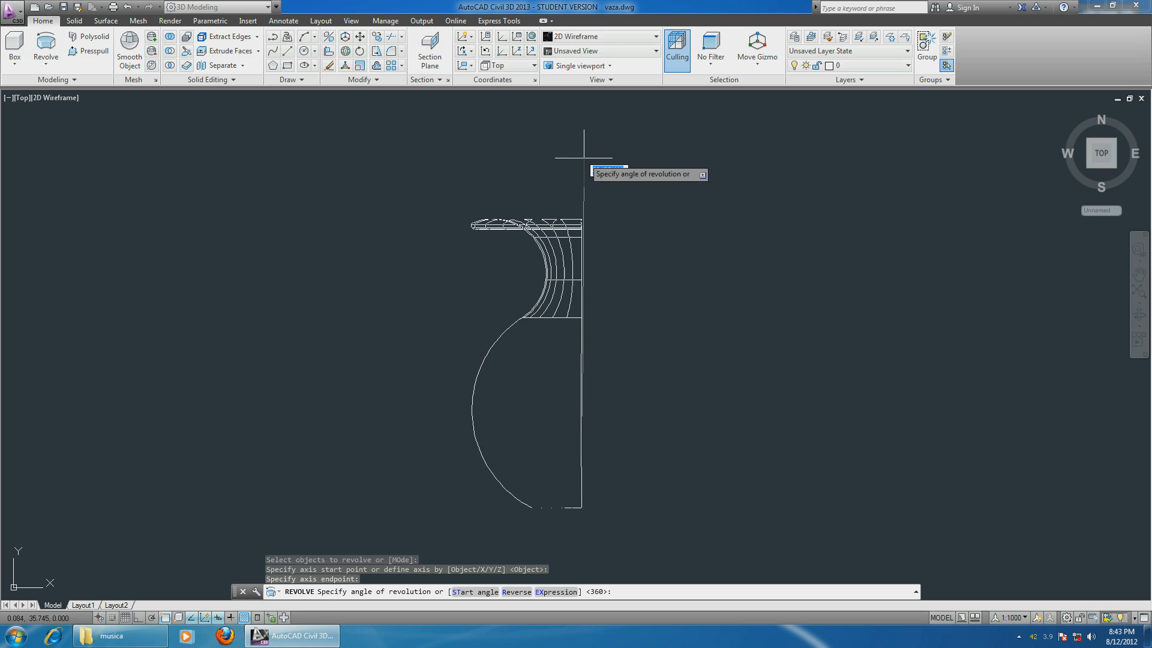
{"action": "mouse_move", "coordinate": [720, 220]}
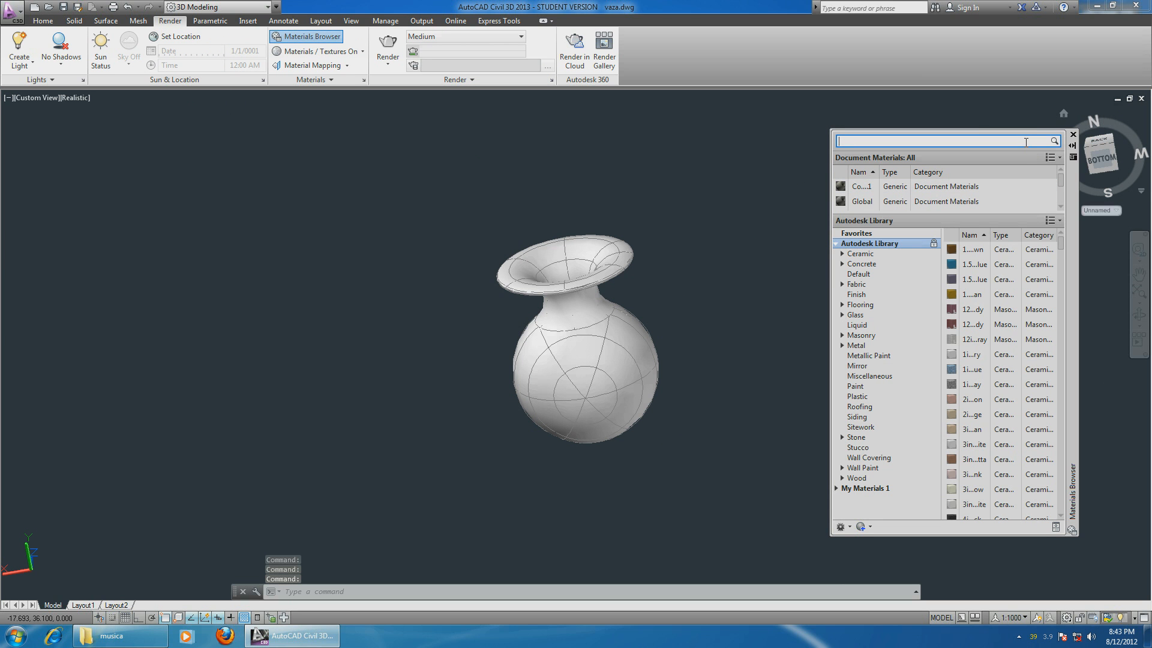
Step: Search the materials library for 'ceramic' and apply it to the vase solid
{"action": "type", "text": "cera"}
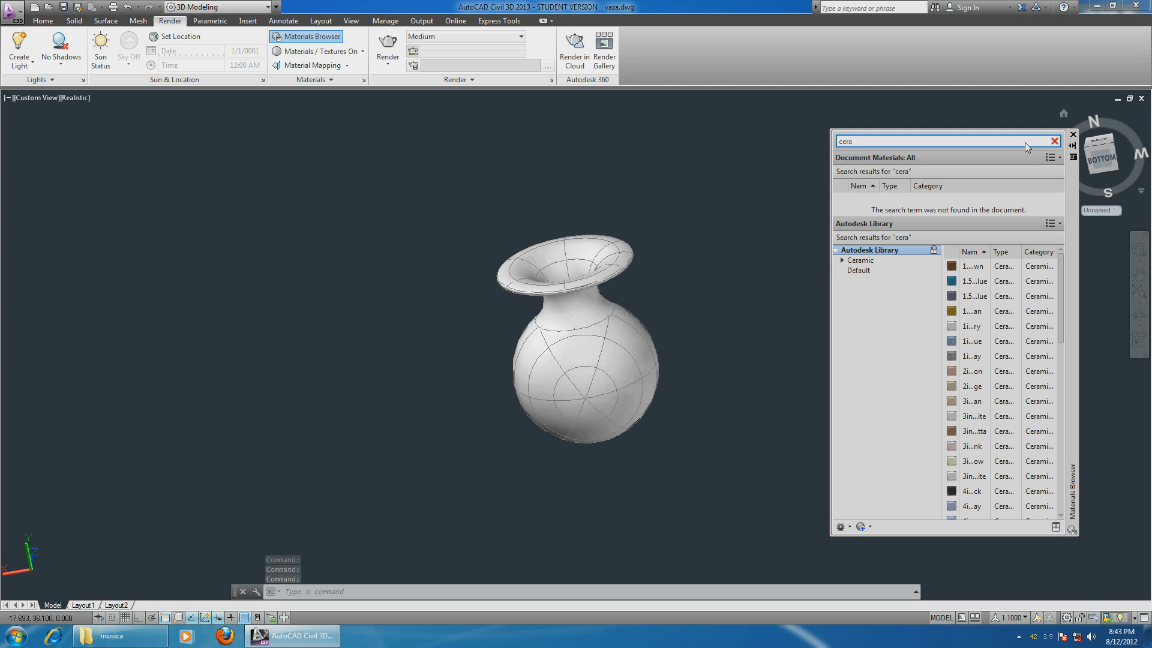
{"action": "type", "text": "ceramic"}
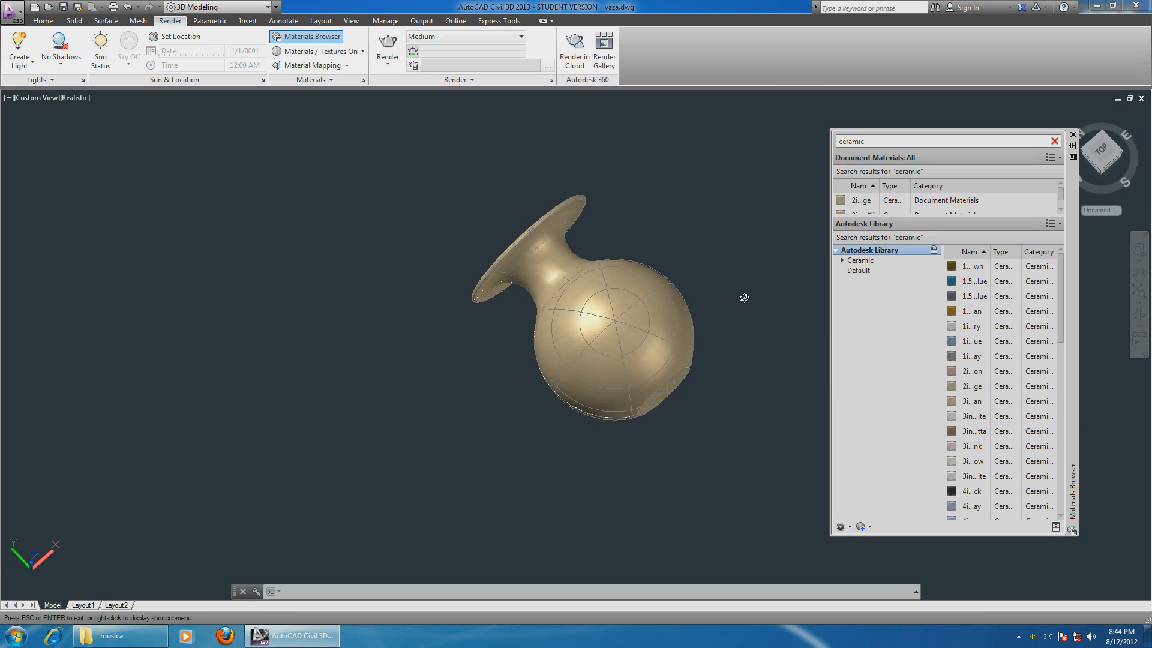
{"action": "left_click_drag", "start_coordinate": [744, 297], "coordinate": [758, 358]}
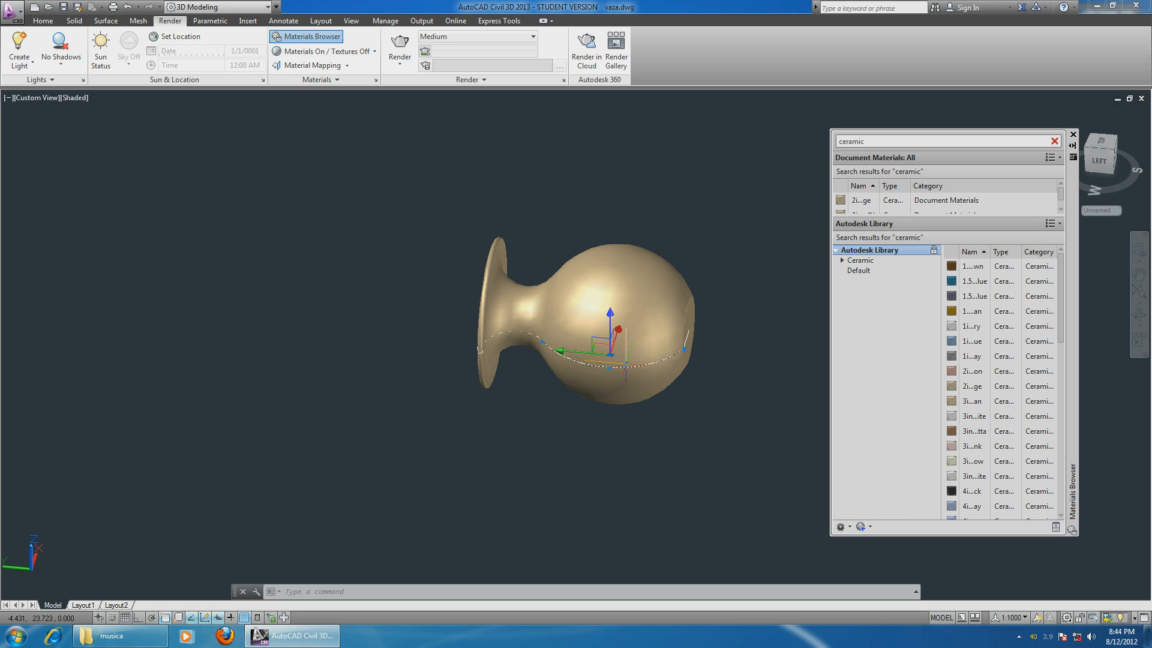
Step: Orbit the shaded vase sideways, then look down into its flared opening
{"action": "left_click_drag", "start_coordinate": [610, 338], "coordinate": [609, 230]}
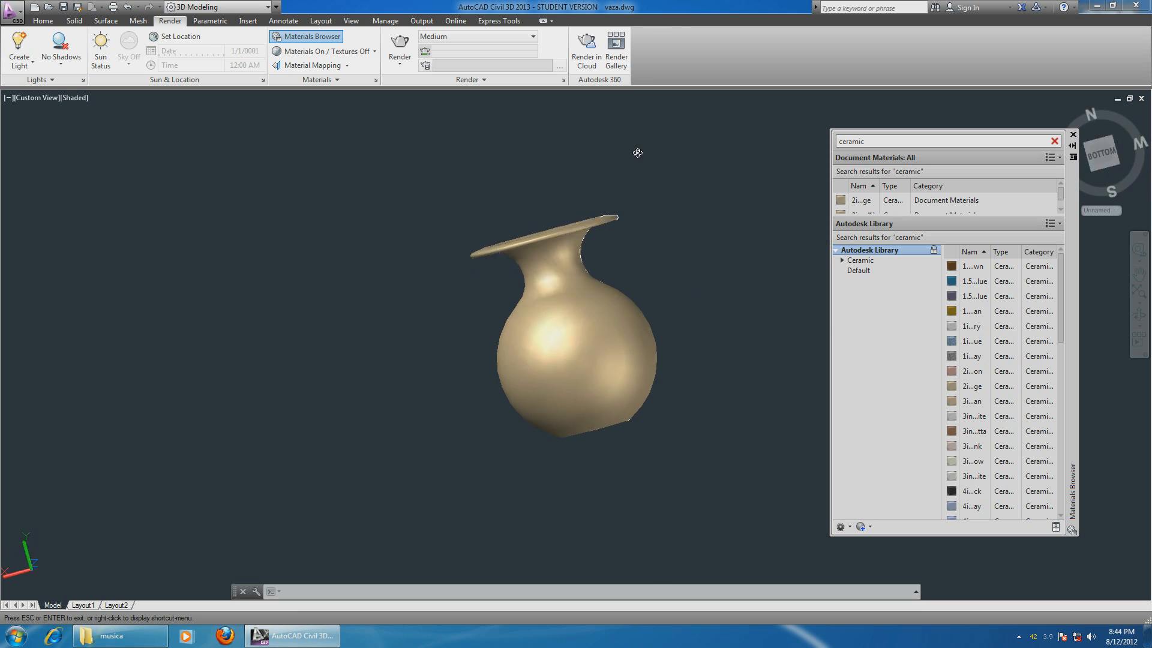
{"action": "left_click_drag", "start_coordinate": [638, 151], "coordinate": [669, 311]}
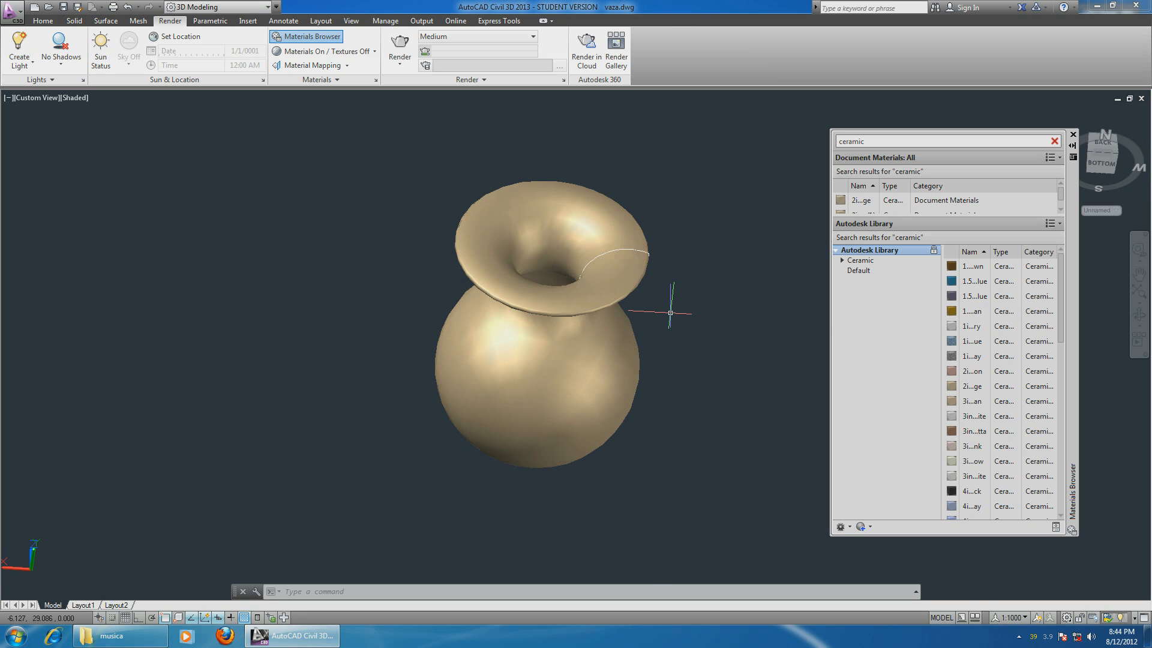